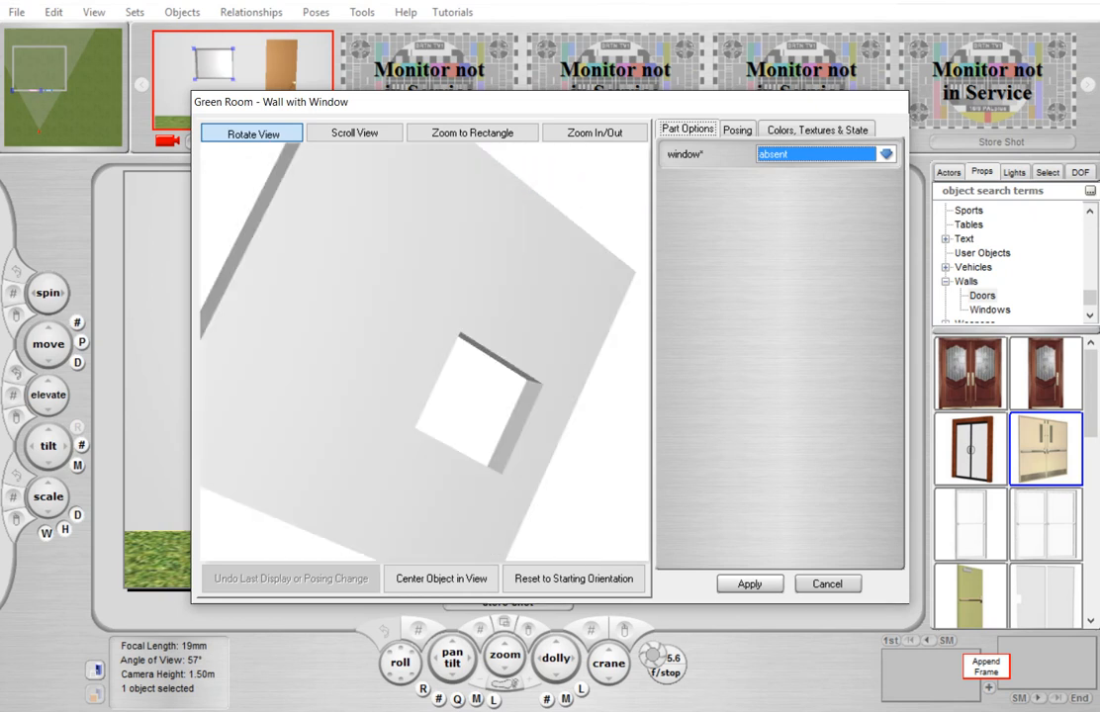
# - Set the wall's window option to 'present' and bring up the window glass colour and texture settings
pyautogui.click(886, 154)
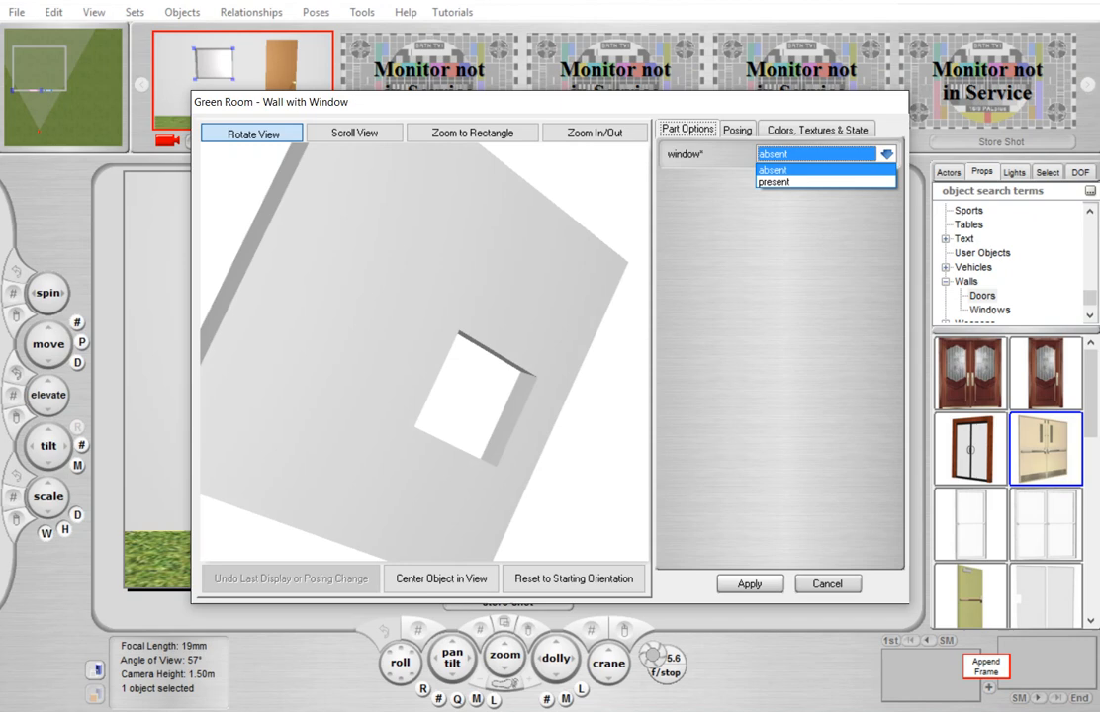
pyautogui.click(773, 182)
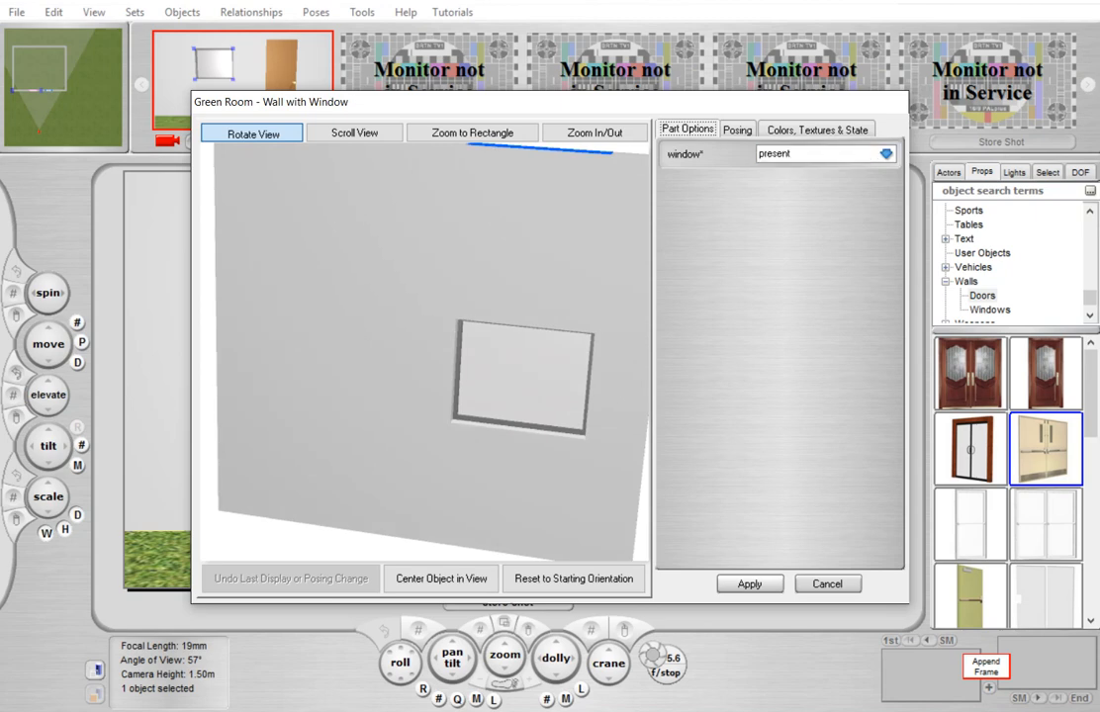
pyautogui.click(817, 129)
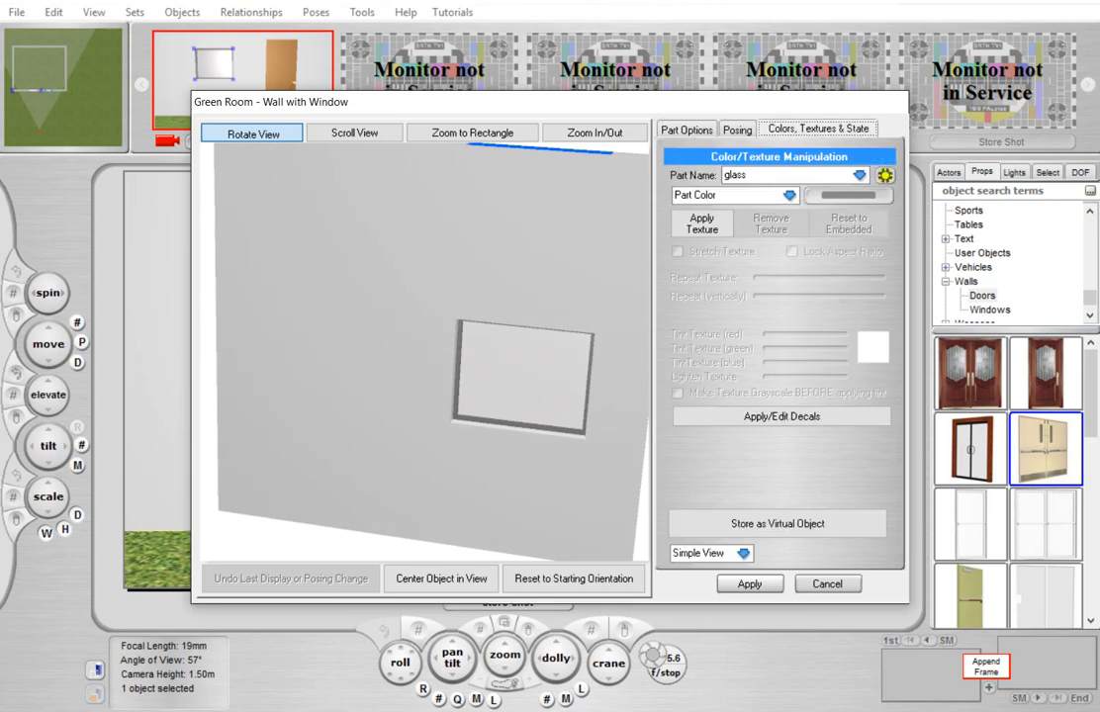
# - Apply the acetone.png warning sign from textures > decals > signage to the window glass
pyautogui.click(701, 224)
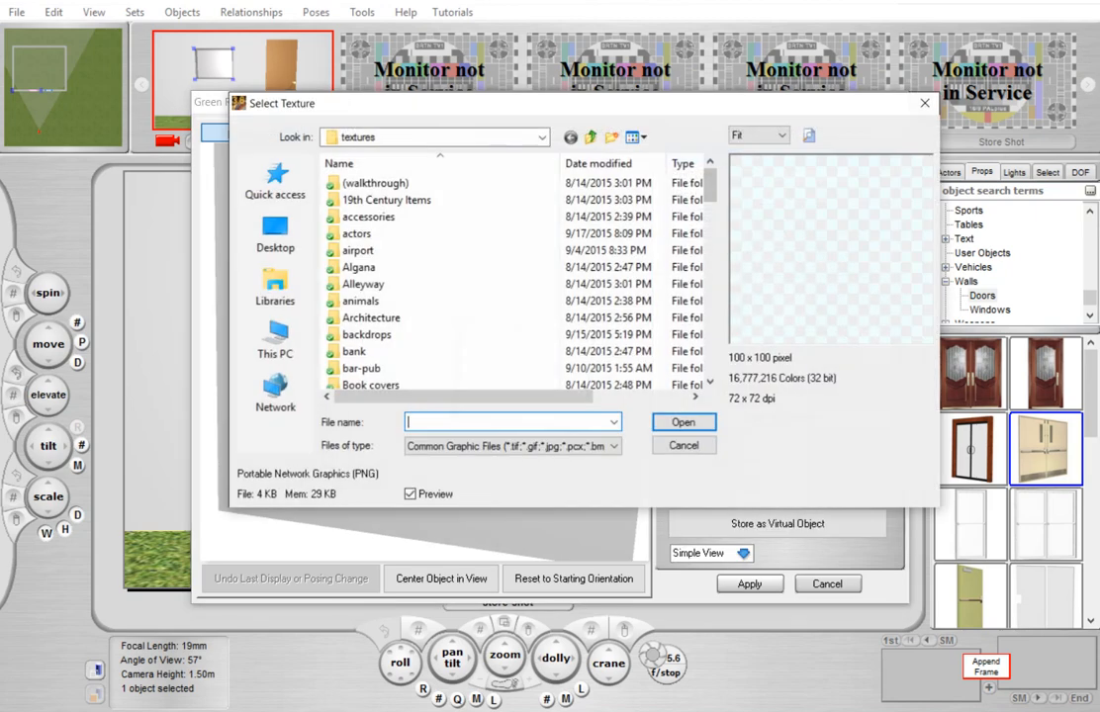
pyautogui.scroll(-3)
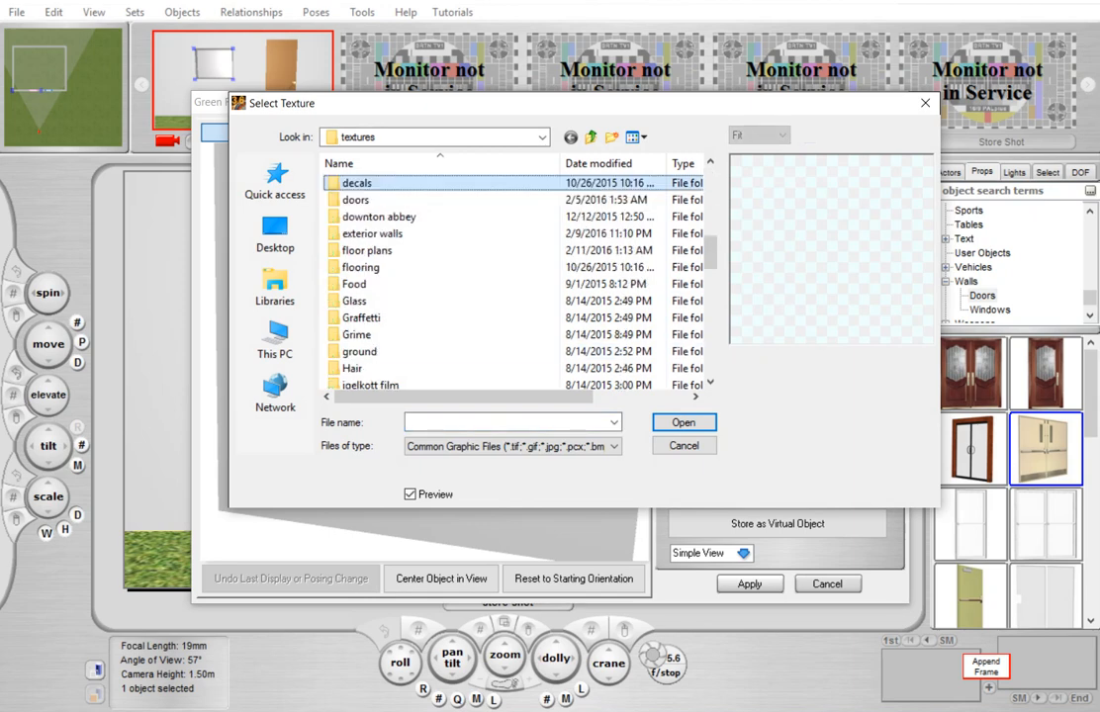
pyautogui.doubleClick(355, 183)
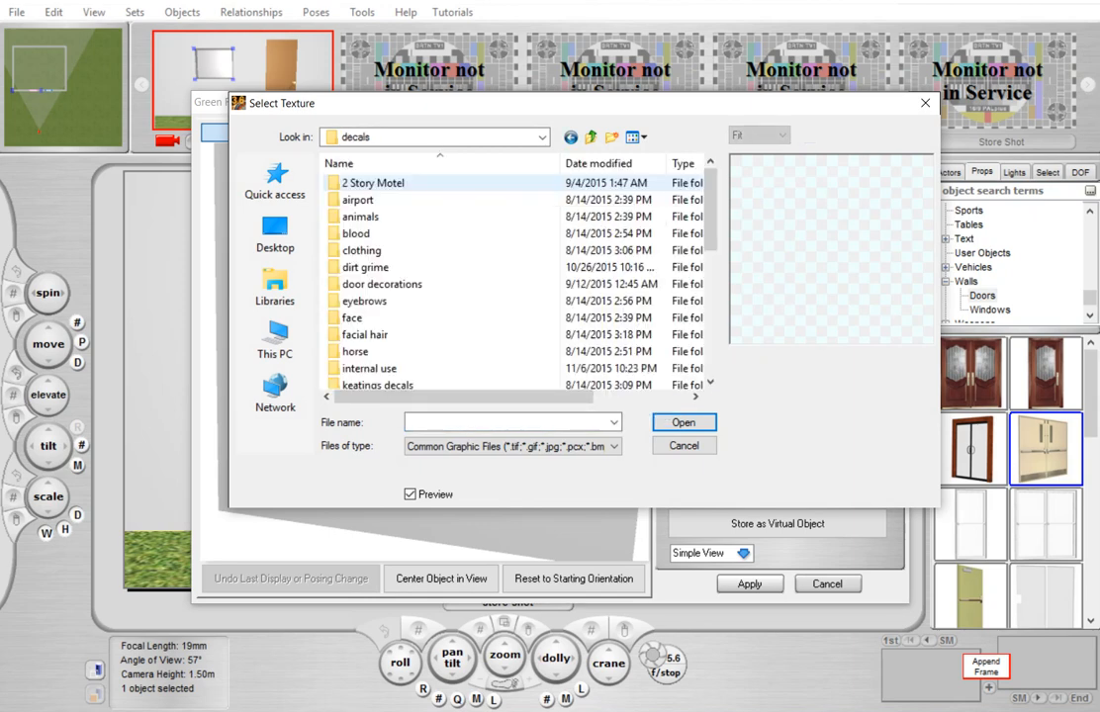
pyautogui.scroll(-3)
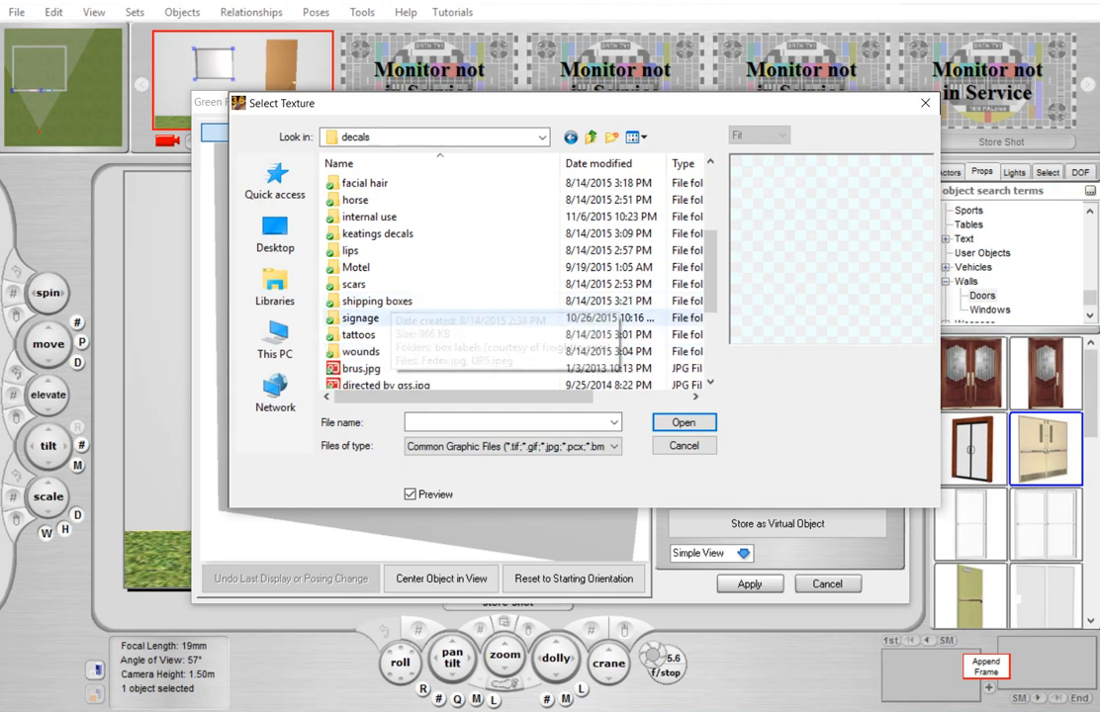
pyautogui.doubleClick(377, 301)
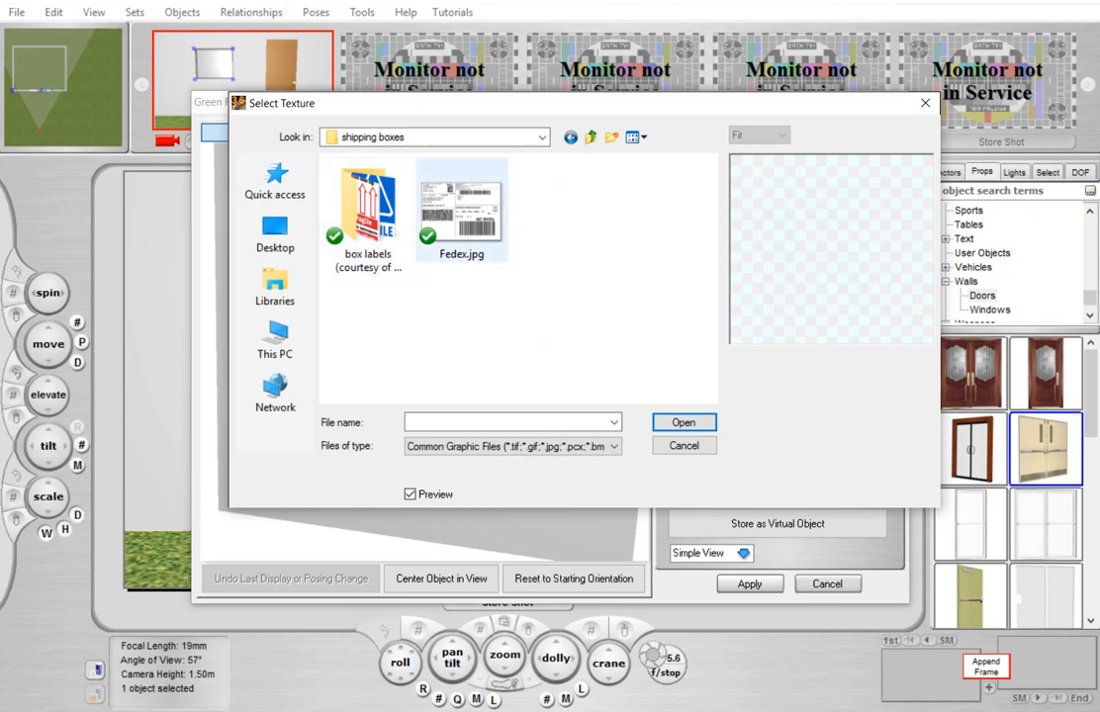
pyautogui.click(590, 137)
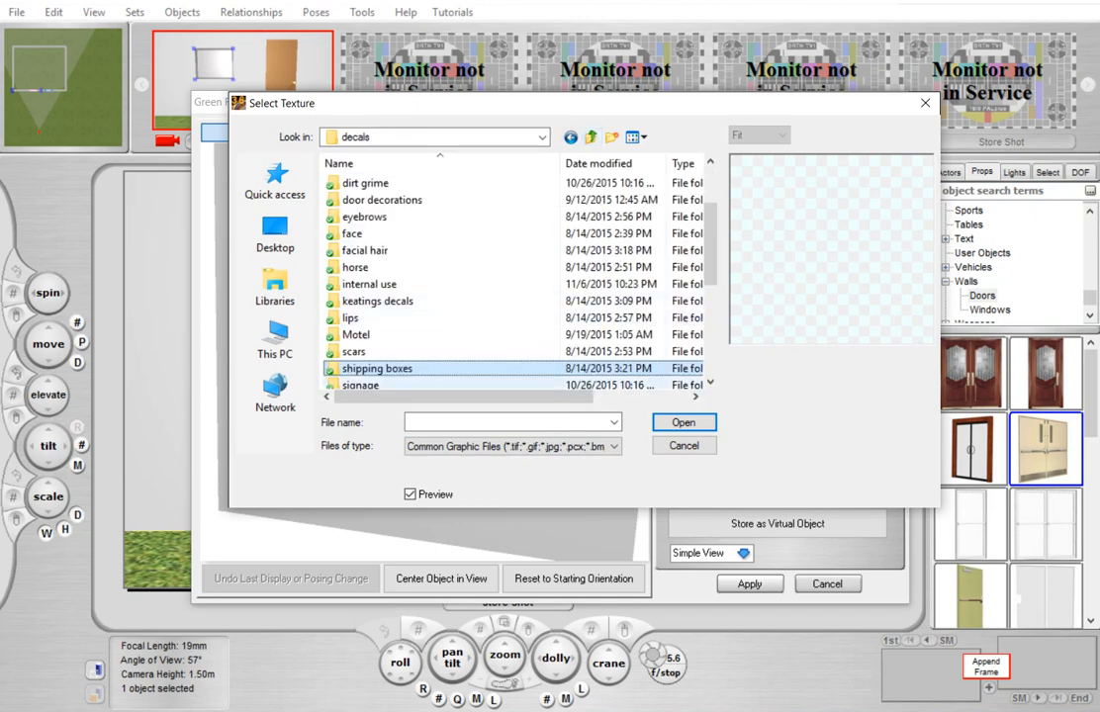
pyautogui.doubleClick(362, 385)
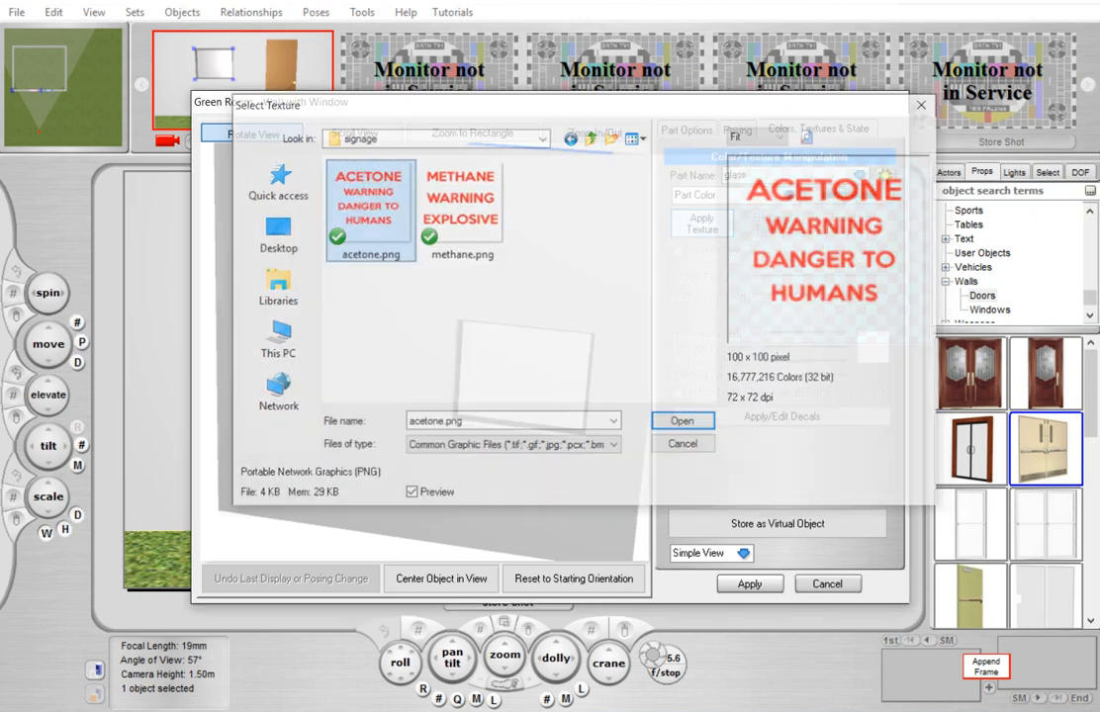
pyautogui.click(682, 420)
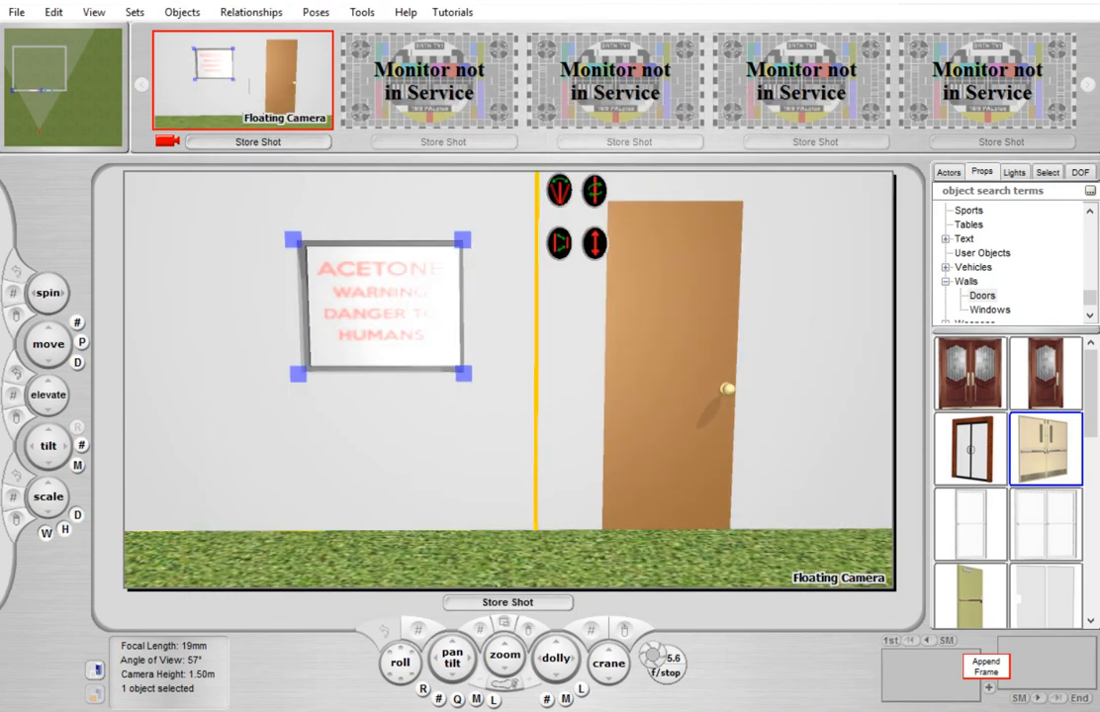
# - Set the door wall's back and front knobs to 'door knob (oval)' and apply
pyautogui.click(673, 396)
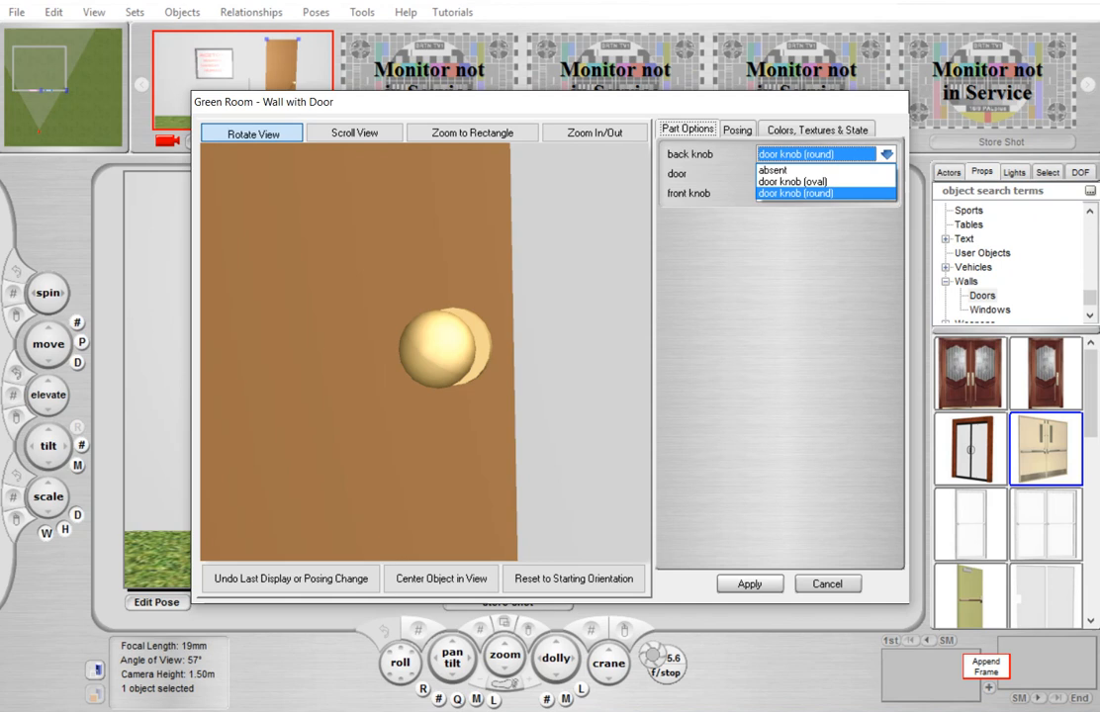
pyautogui.click(826, 181)
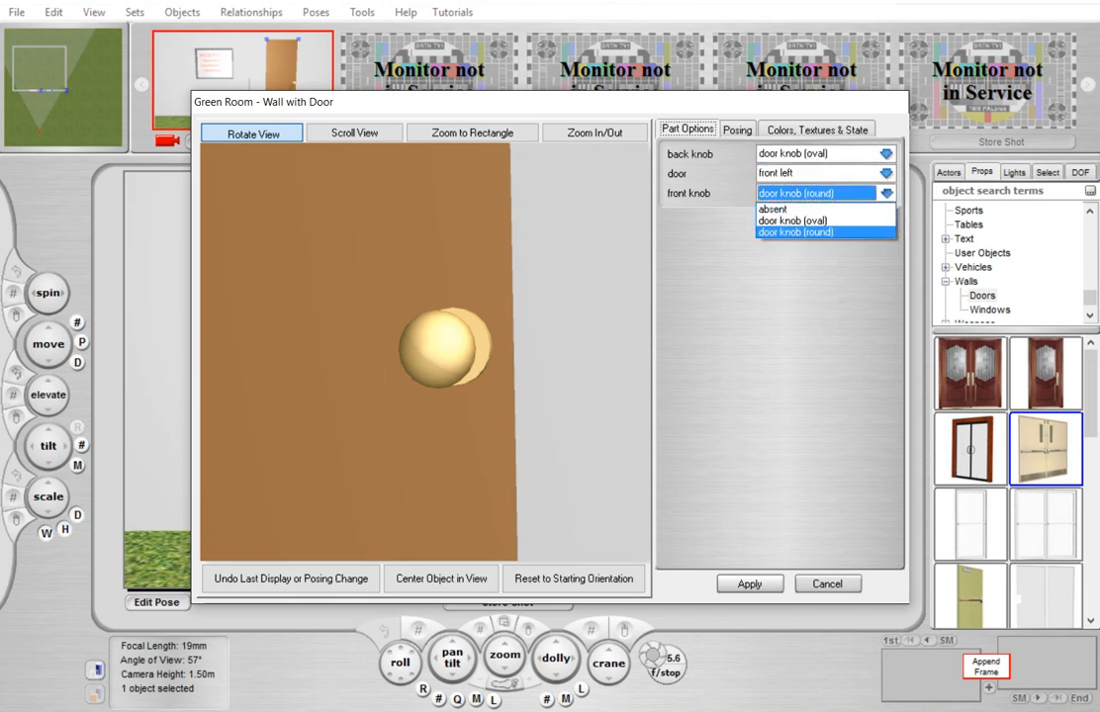
pyautogui.click(794, 219)
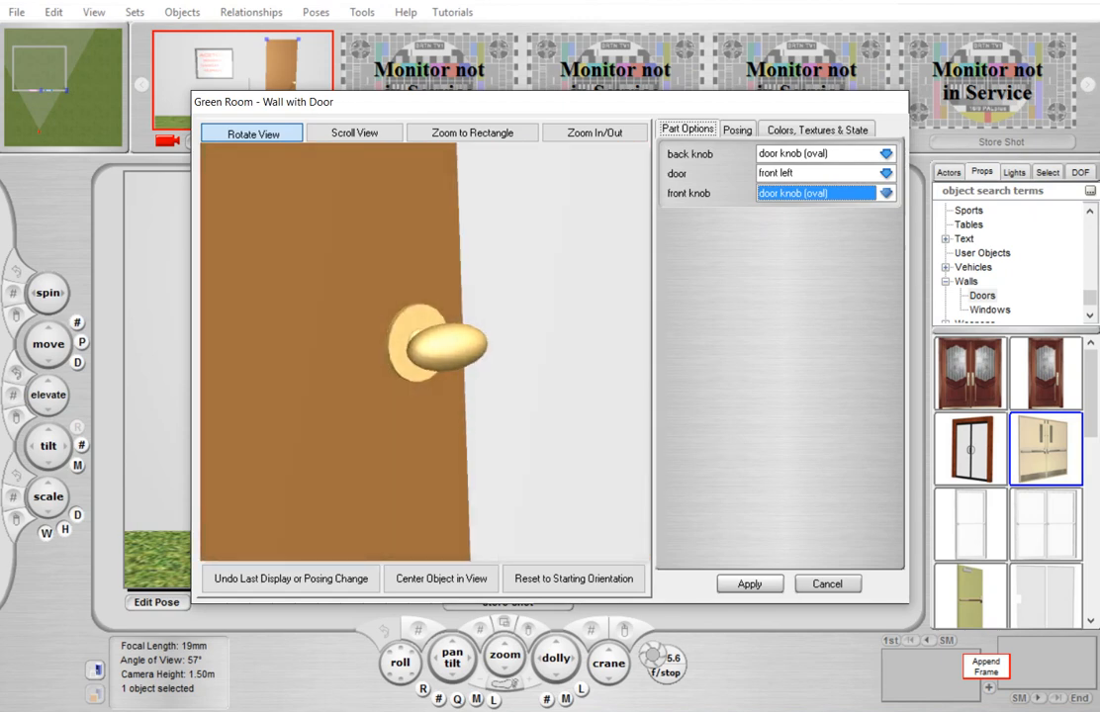
pyautogui.click(828, 583)
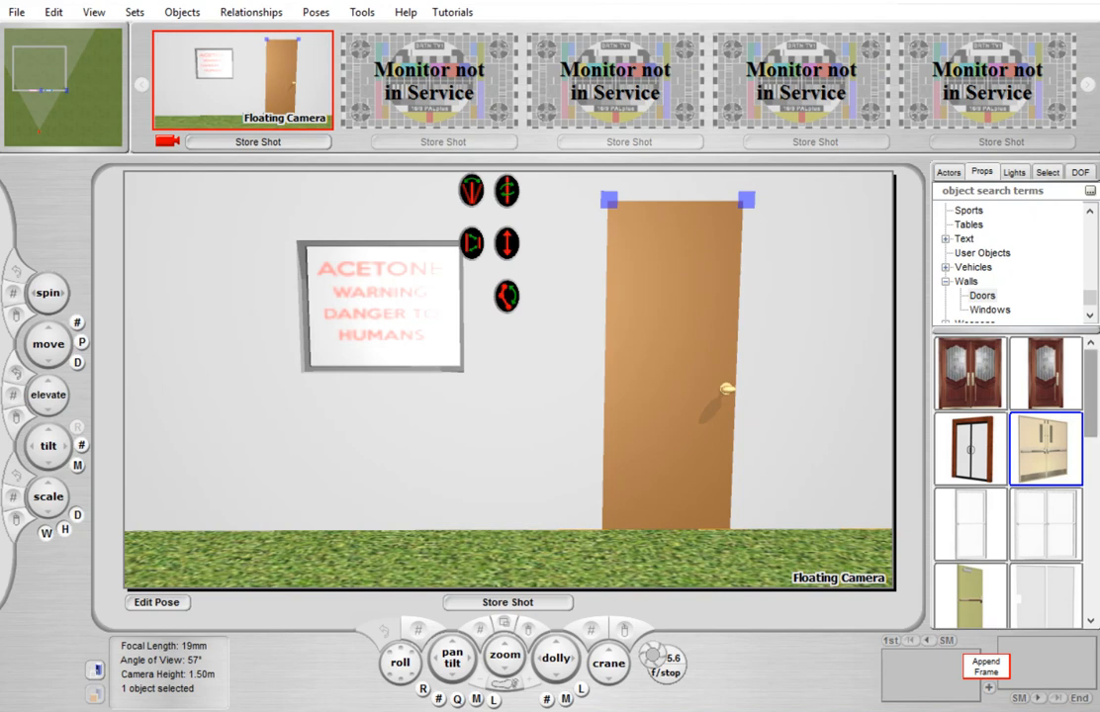
# - Swap in the glass-panel wood door and set its open/close pose slightly ajar
pyautogui.scroll(-3)
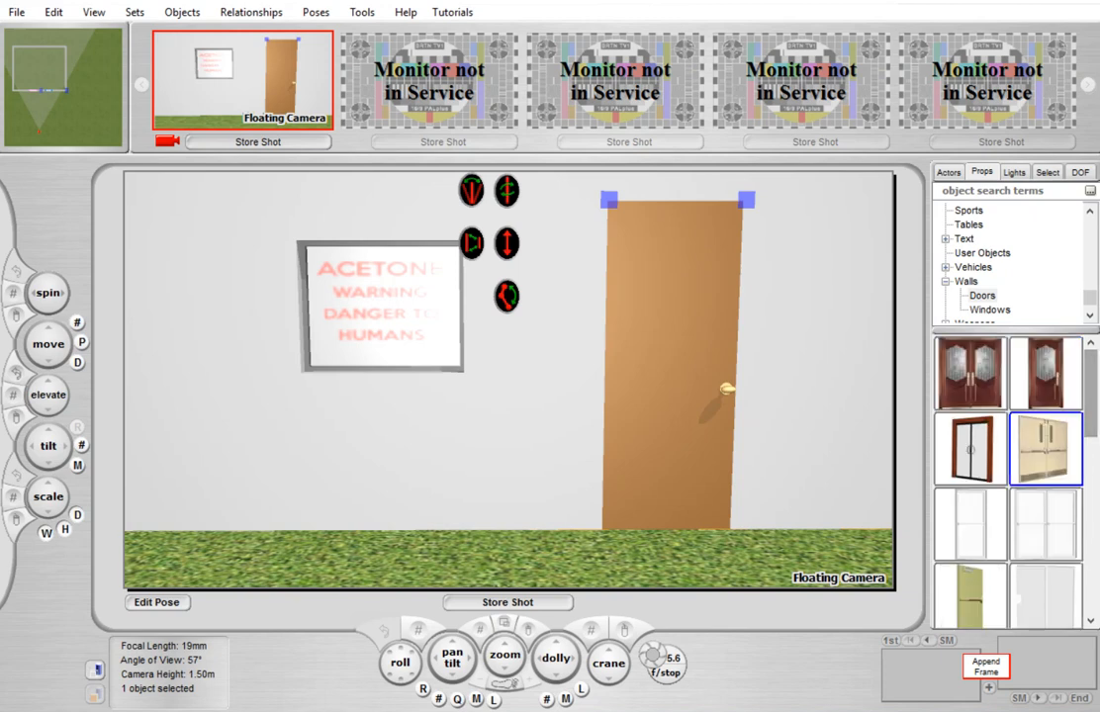
pyautogui.click(1046, 373)
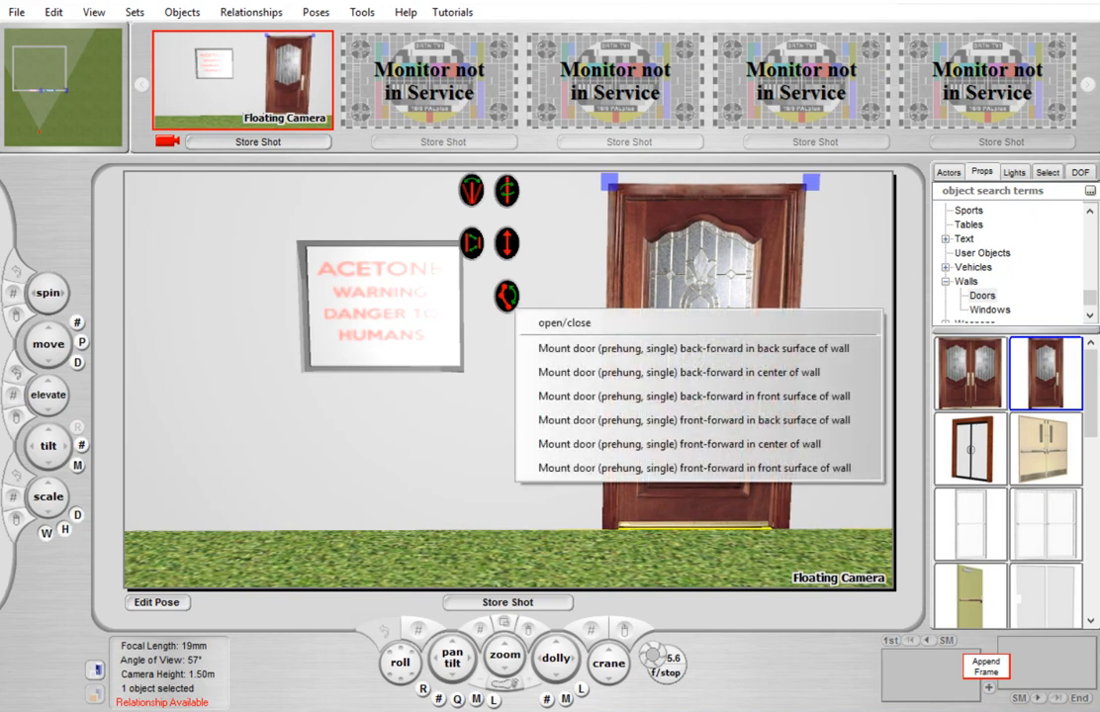
pyautogui.click(564, 322)
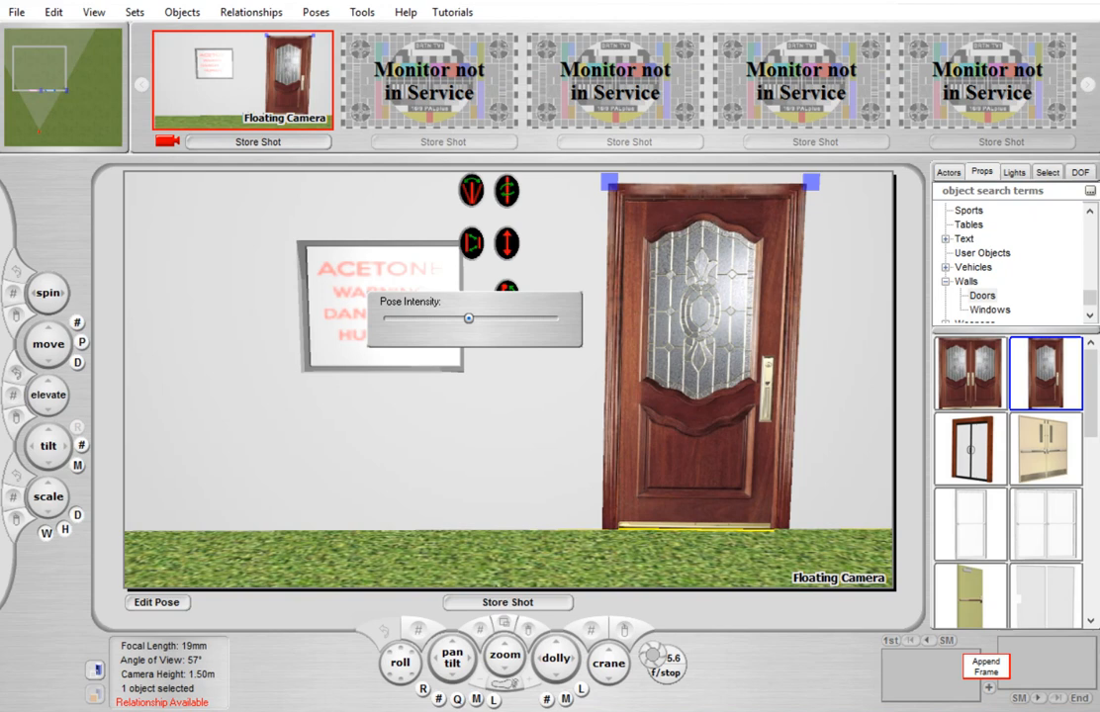
pyautogui.moveTo(470, 318); pyautogui.dragTo(528, 318)
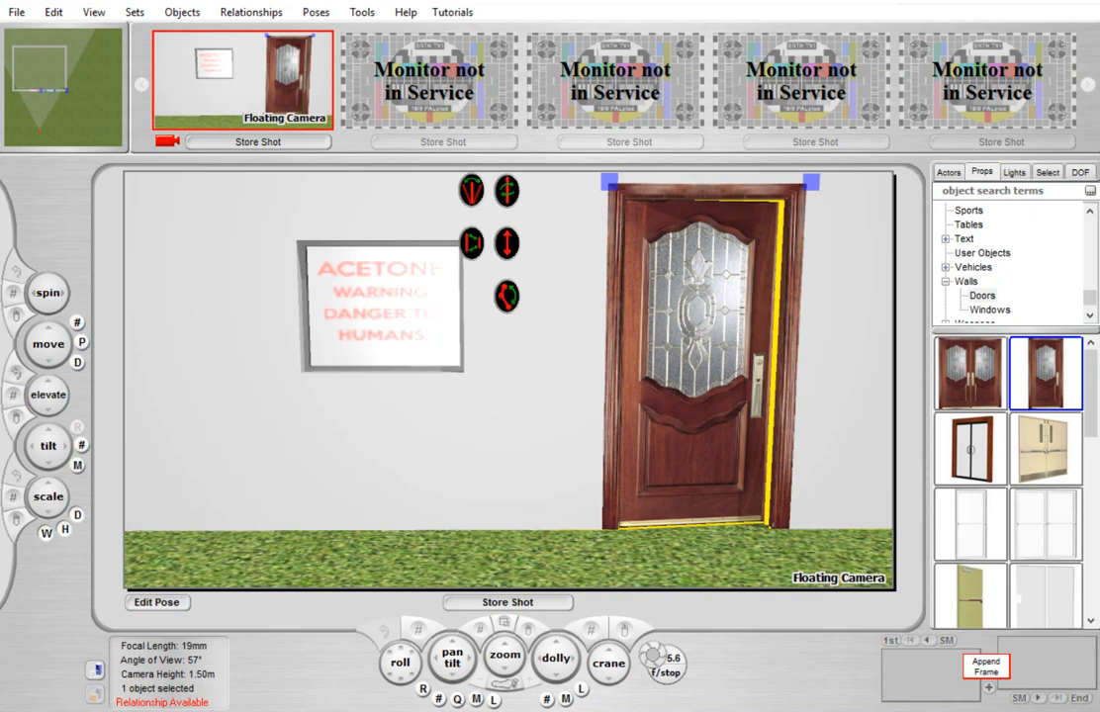
# - Replace the wall window with the sliding window thumbnail and slide its sash partly open
pyautogui.click(989, 310)
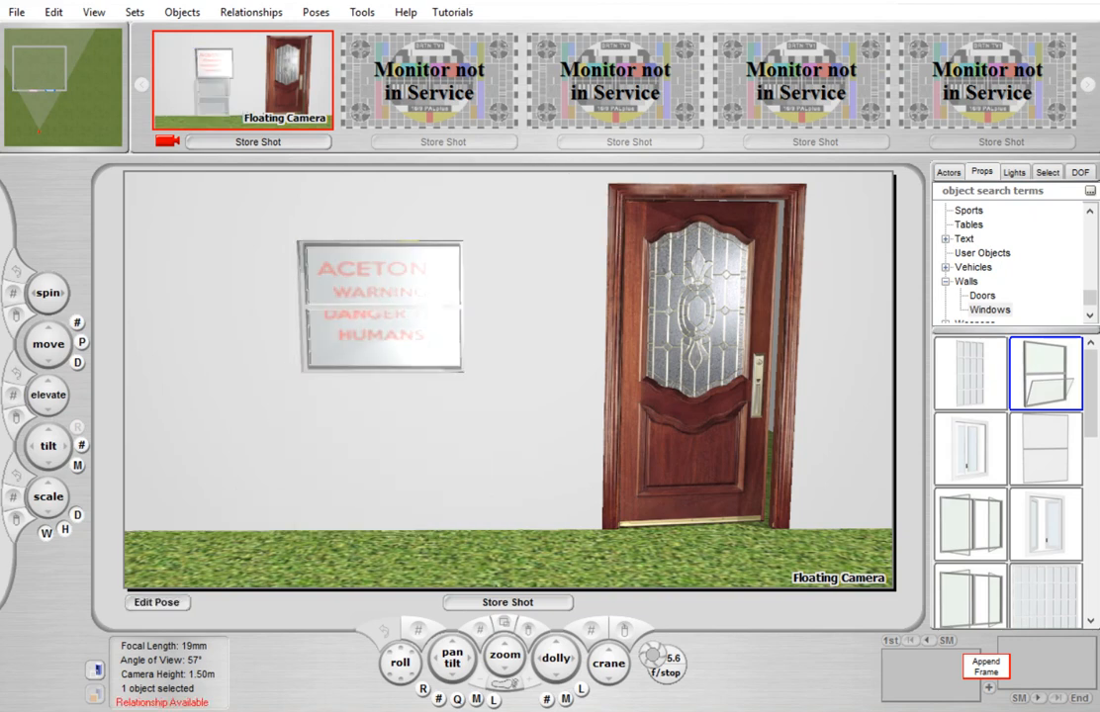
pyautogui.click(374, 304)
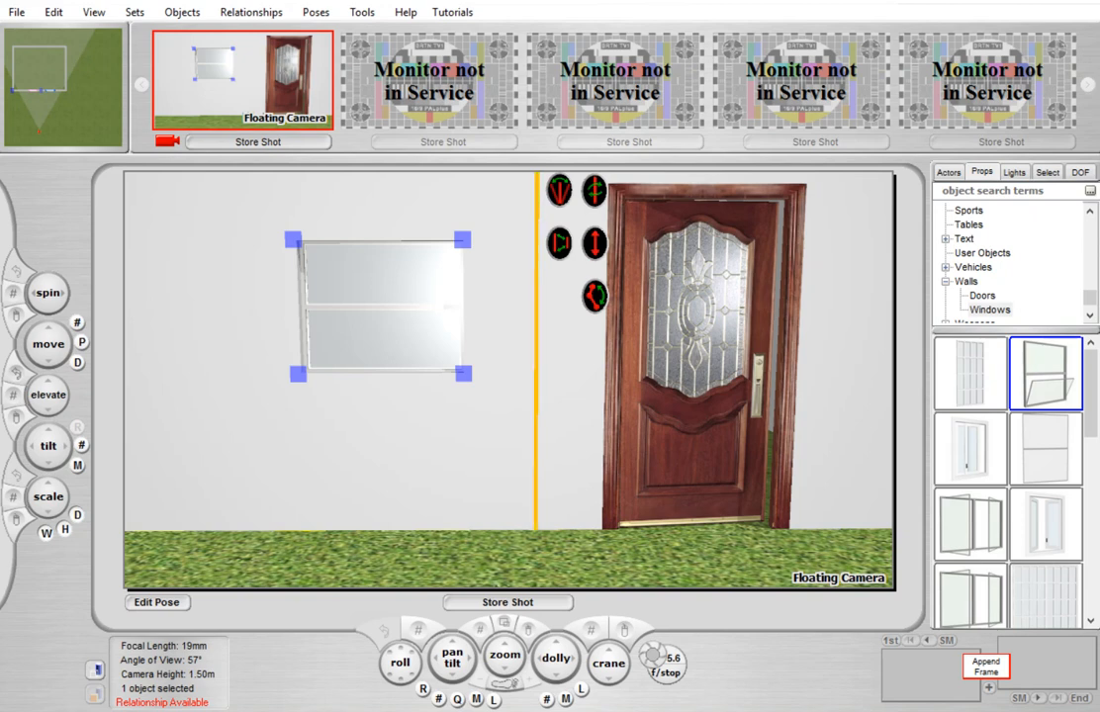
pyautogui.click(973, 450)
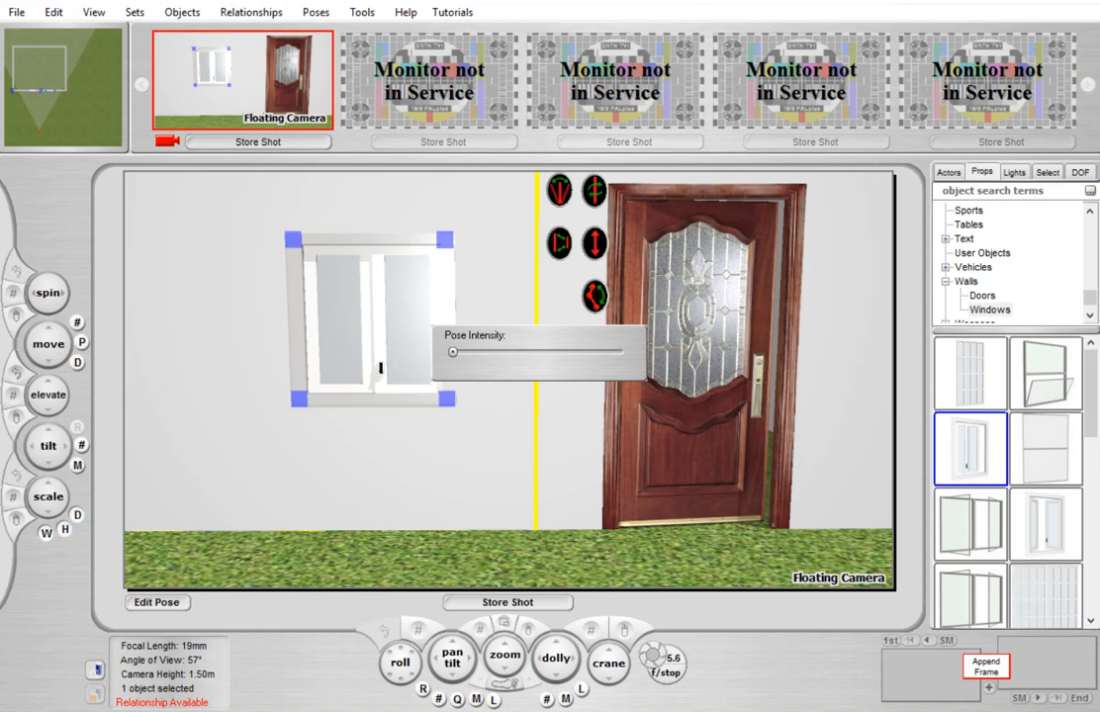
pyautogui.moveTo(453, 351); pyautogui.dragTo(513, 351)
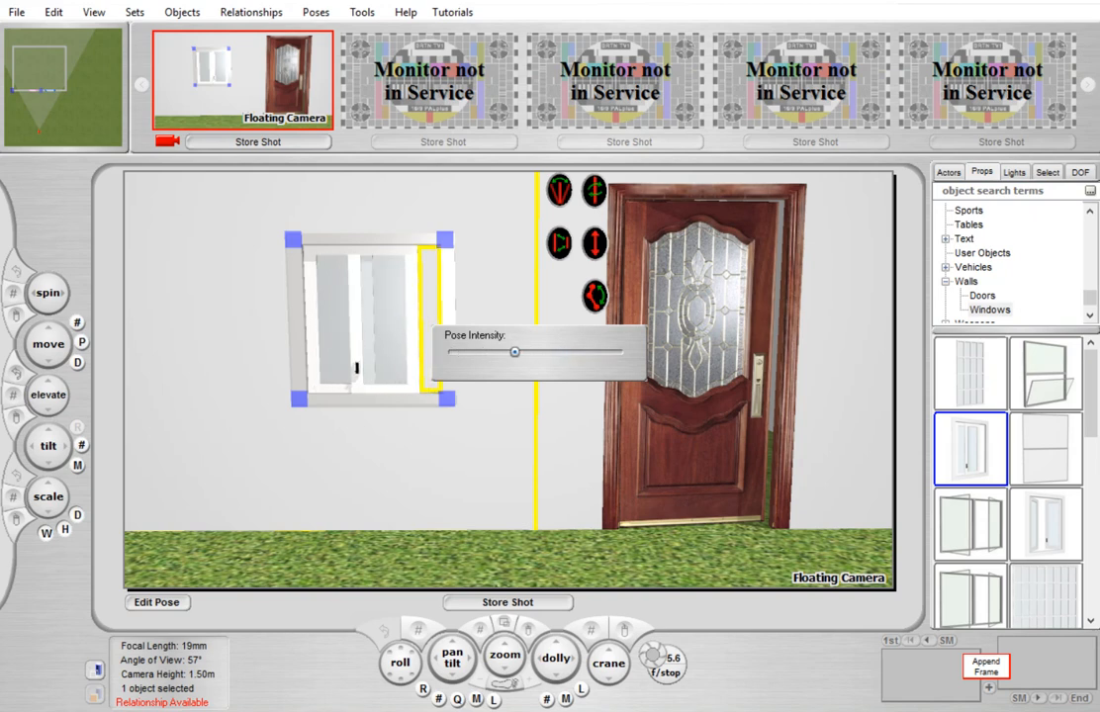
pyautogui.moveTo(513, 352); pyautogui.dragTo(534, 352)
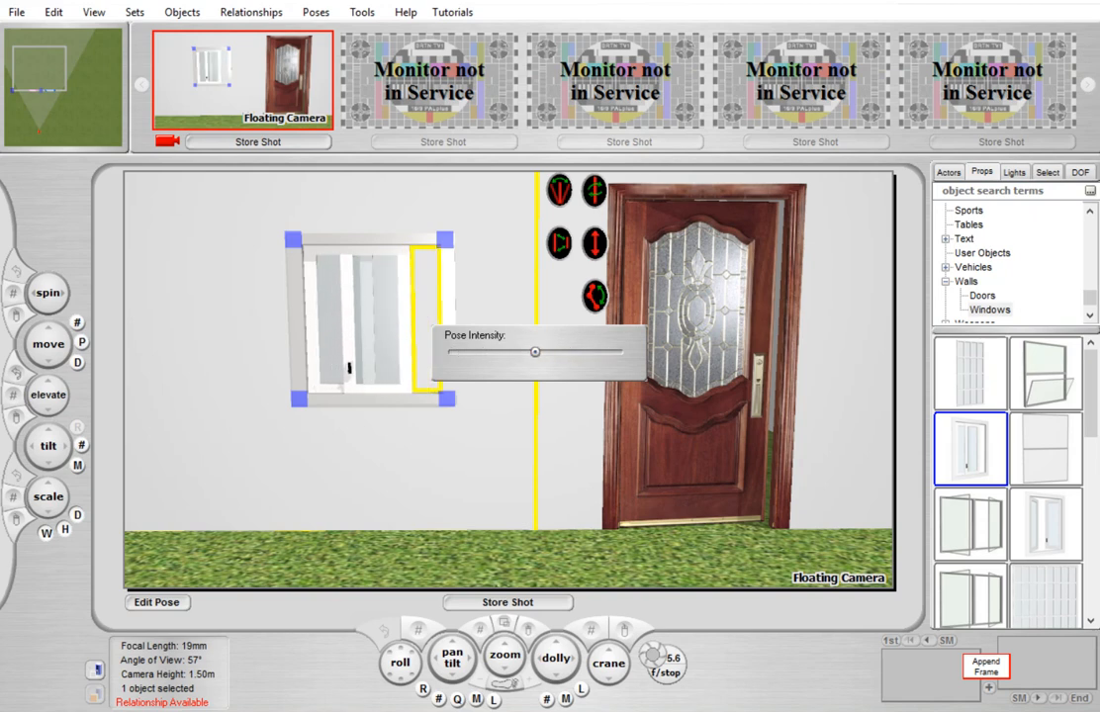